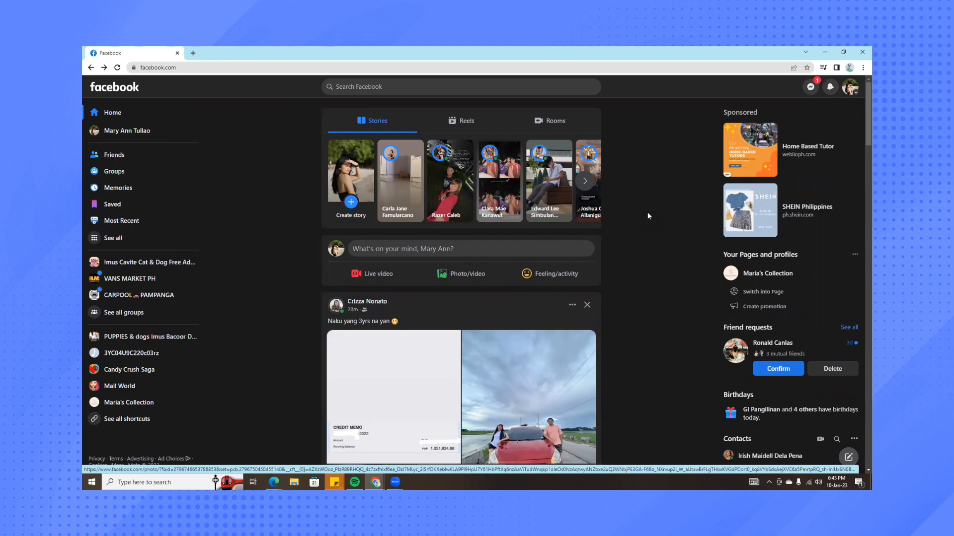
mouse_move(832, 94)
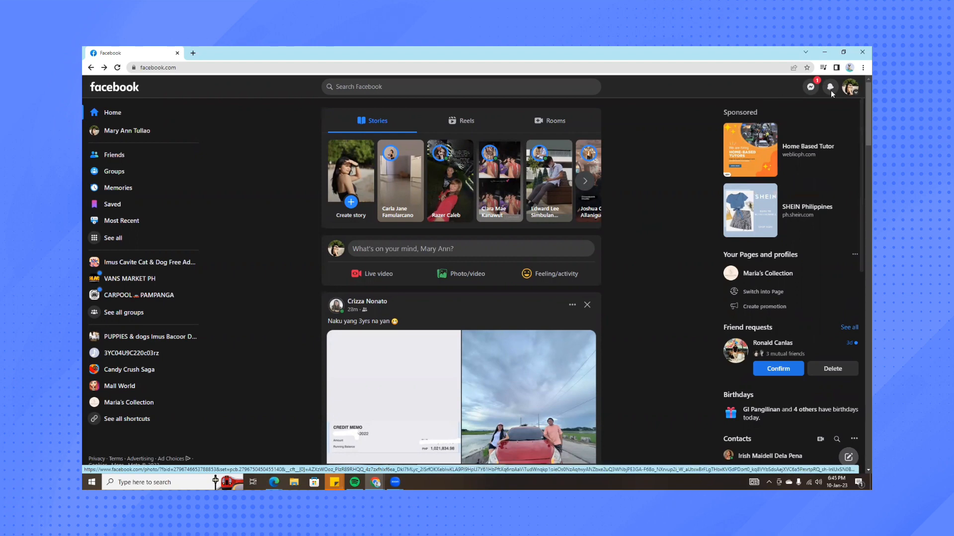
mouse_move(850, 86)
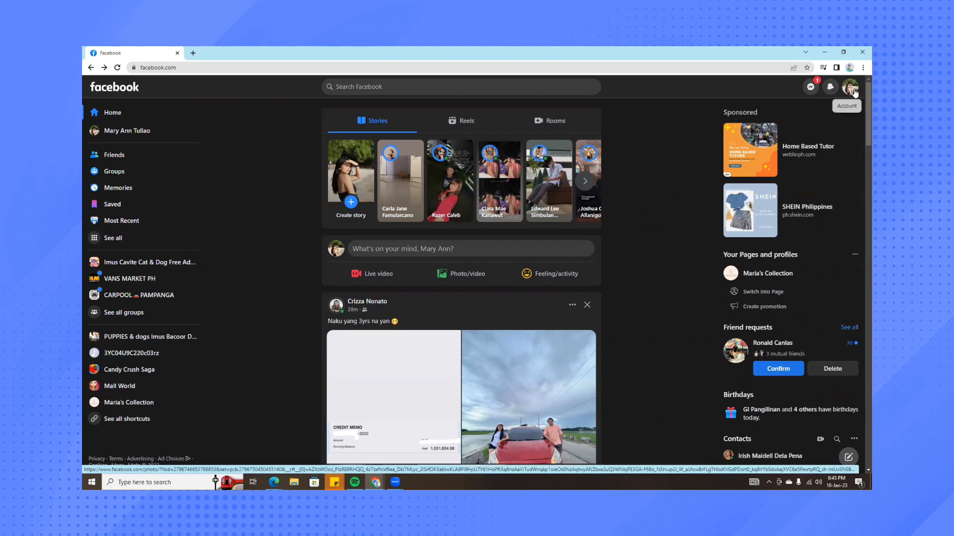
Step: Open the account menu from the avatar at the top right
click(850, 87)
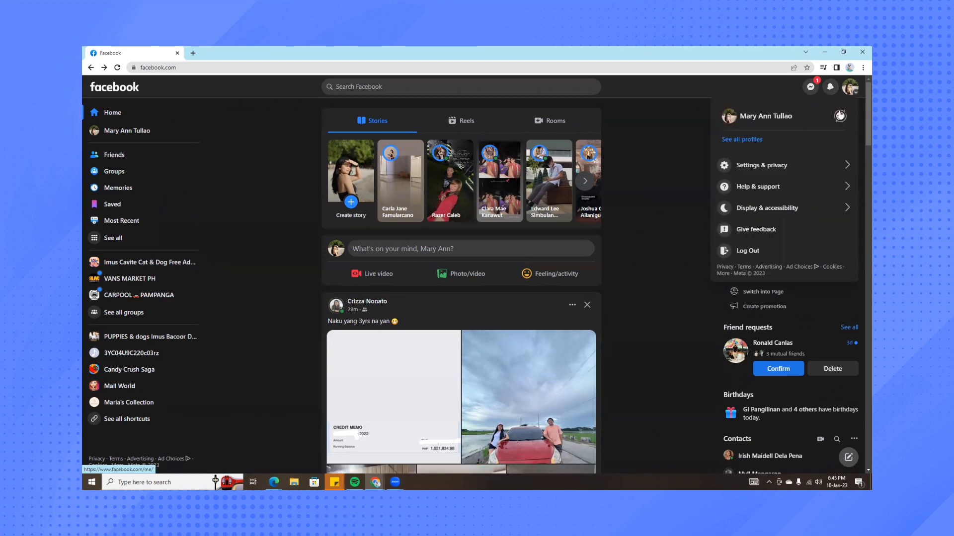
mouse_move(840, 116)
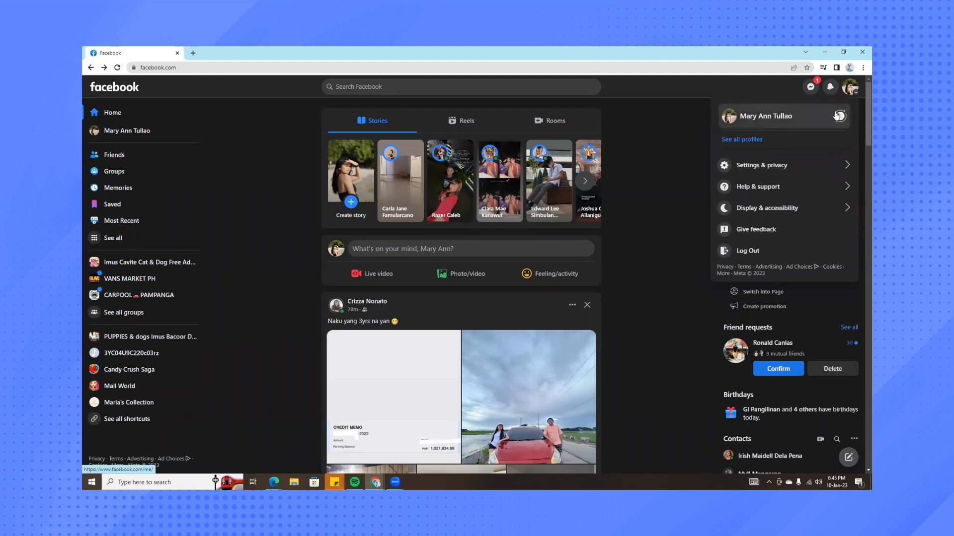
mouse_move(840, 117)
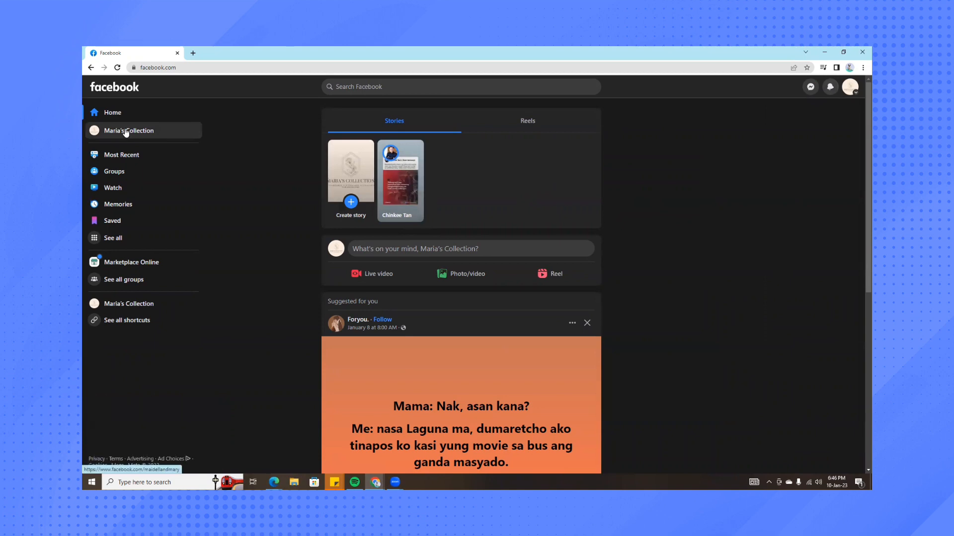
Step: Switch into the Maria's Collection Page from the left sidebar
click(129, 131)
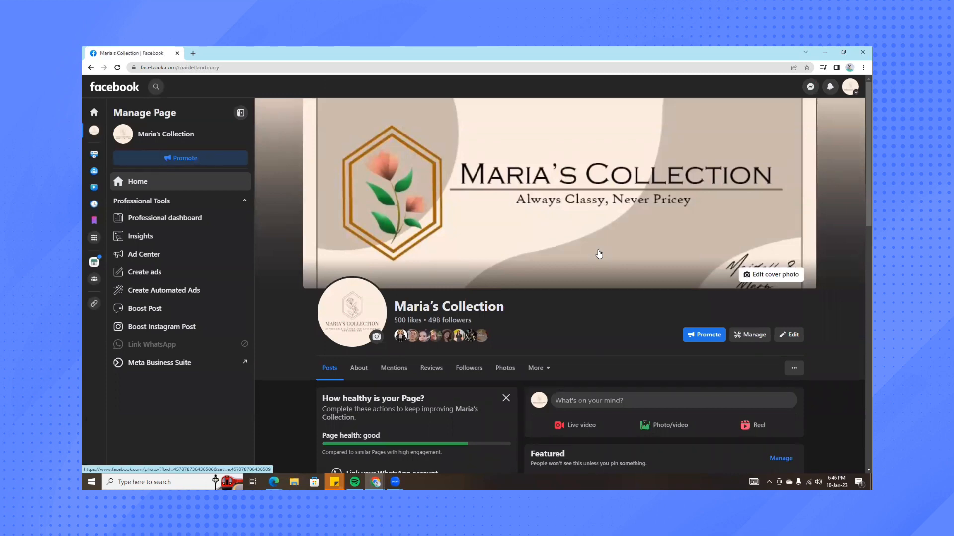
mouse_move(829, 96)
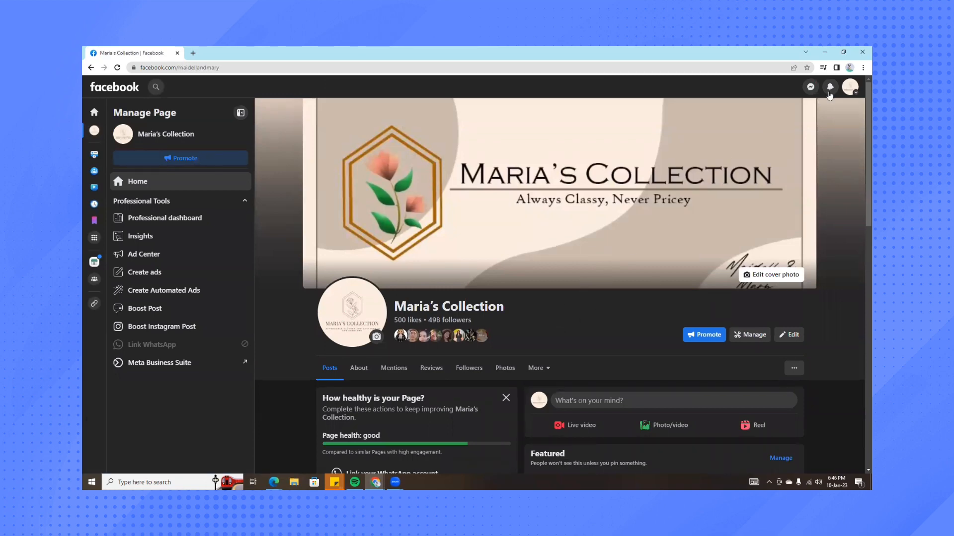
mouse_move(850, 86)
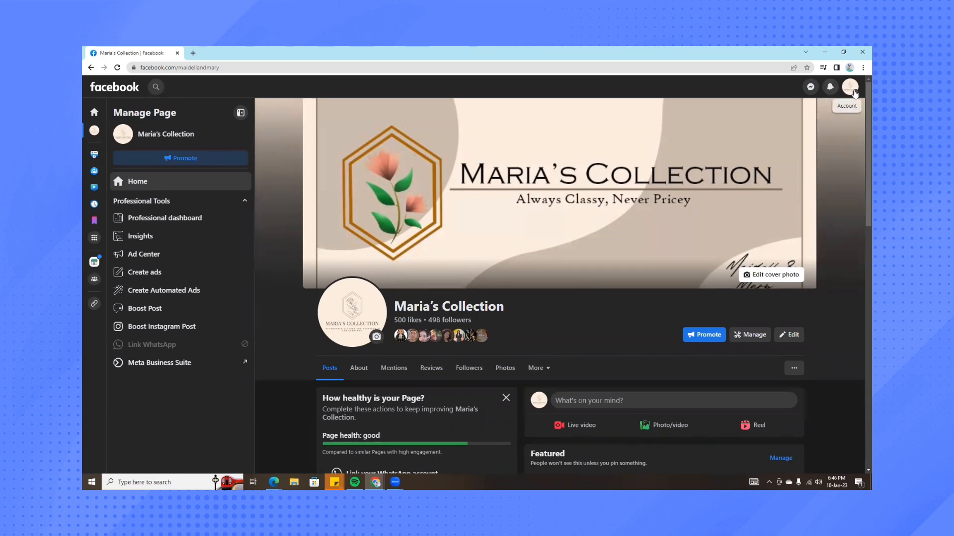
mouse_move(851, 87)
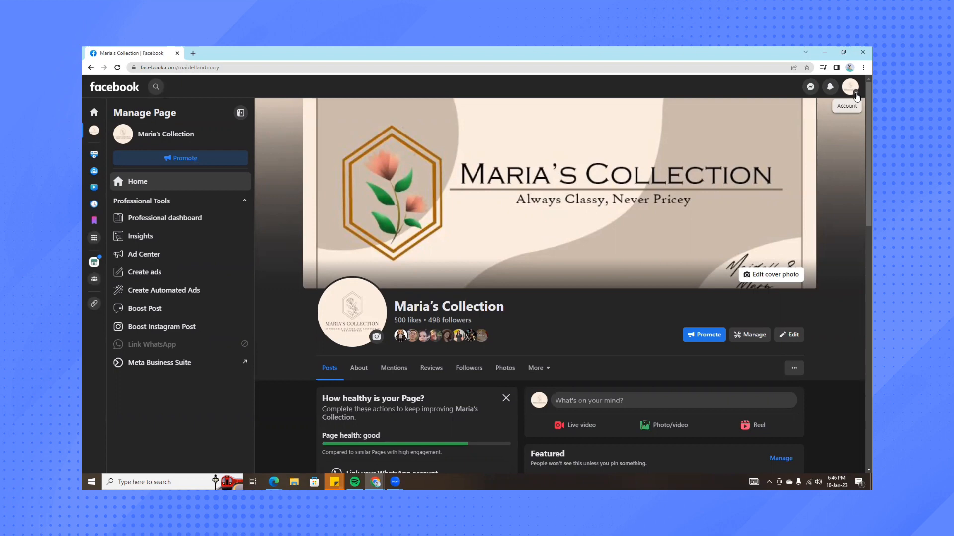
click(850, 86)
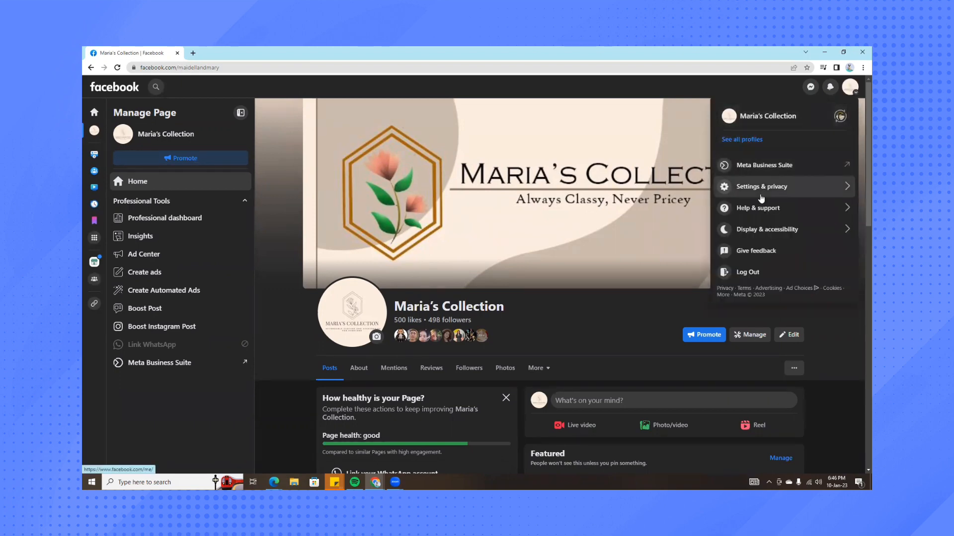
mouse_move(763, 189)
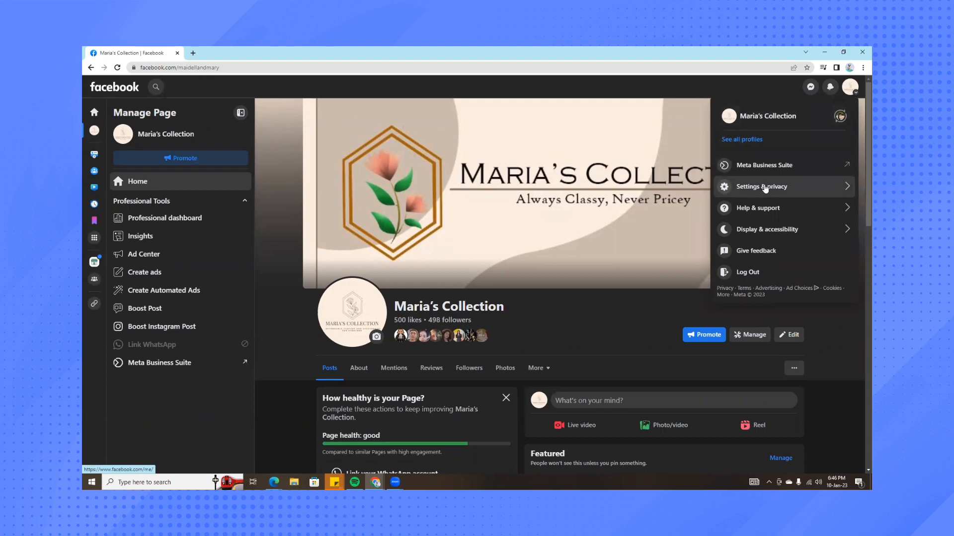
click(761, 187)
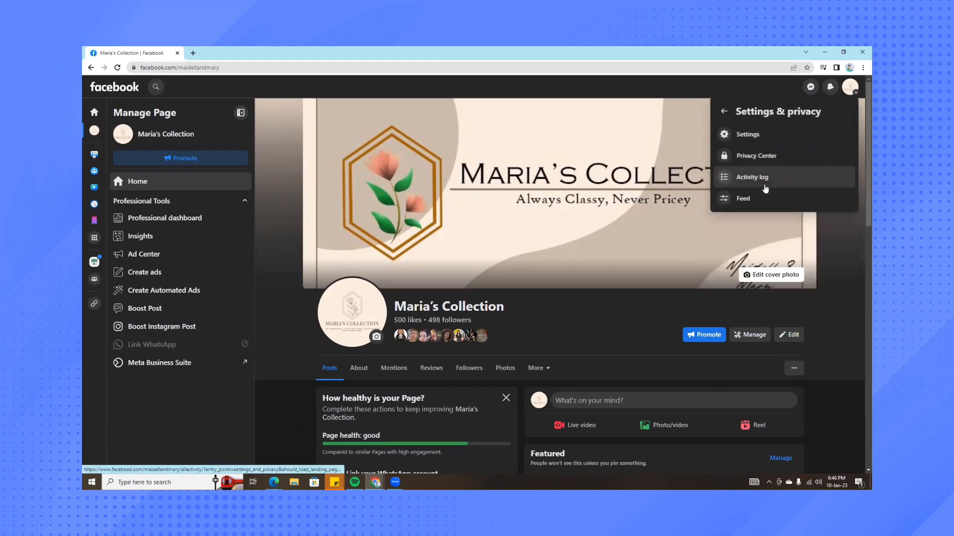
mouse_move(747, 135)
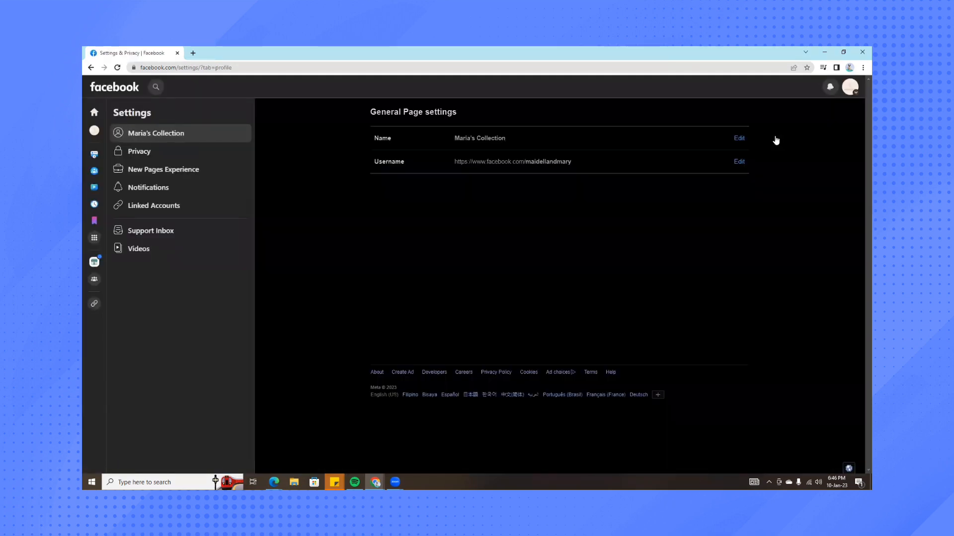
mouse_move(397, 137)
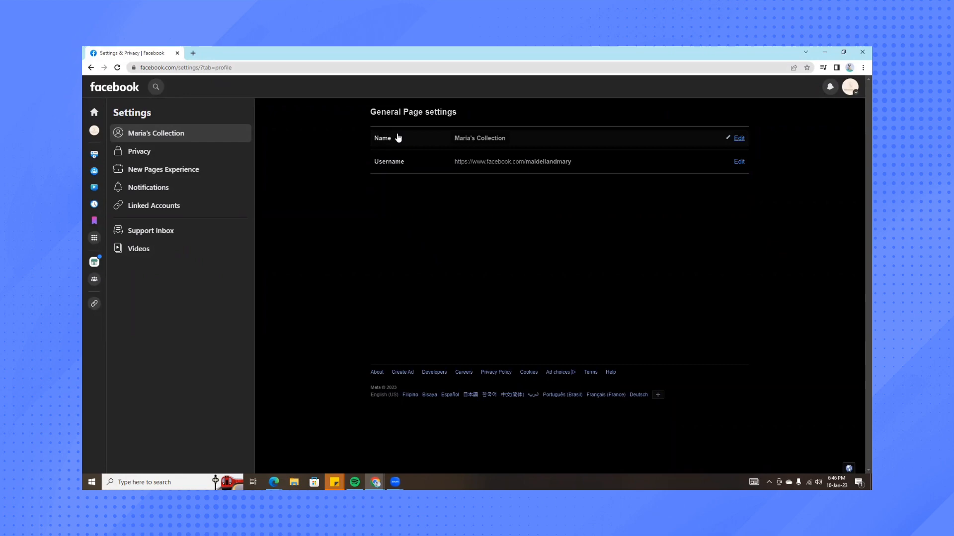
mouse_move(469, 138)
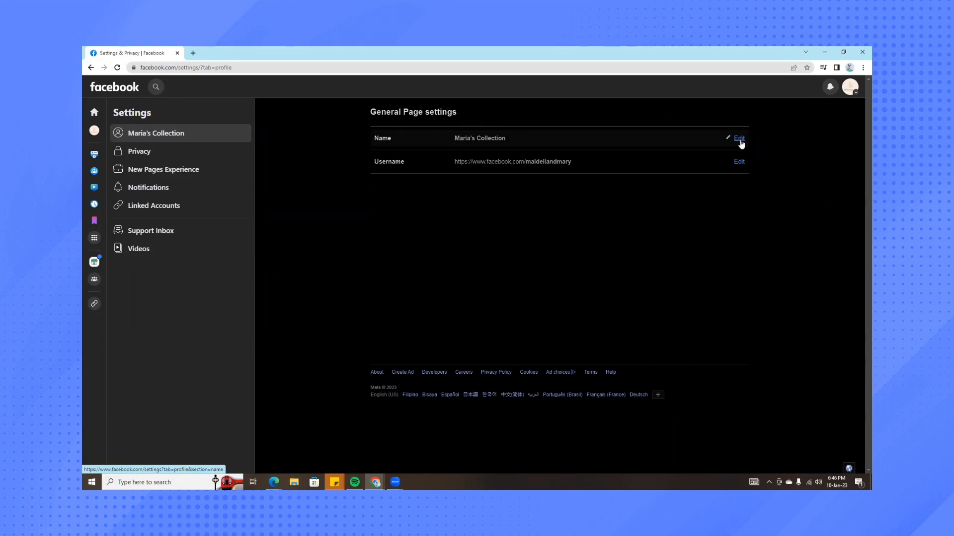
Step: Edit the Name row to reveal the 7-day name-change notice
click(739, 138)
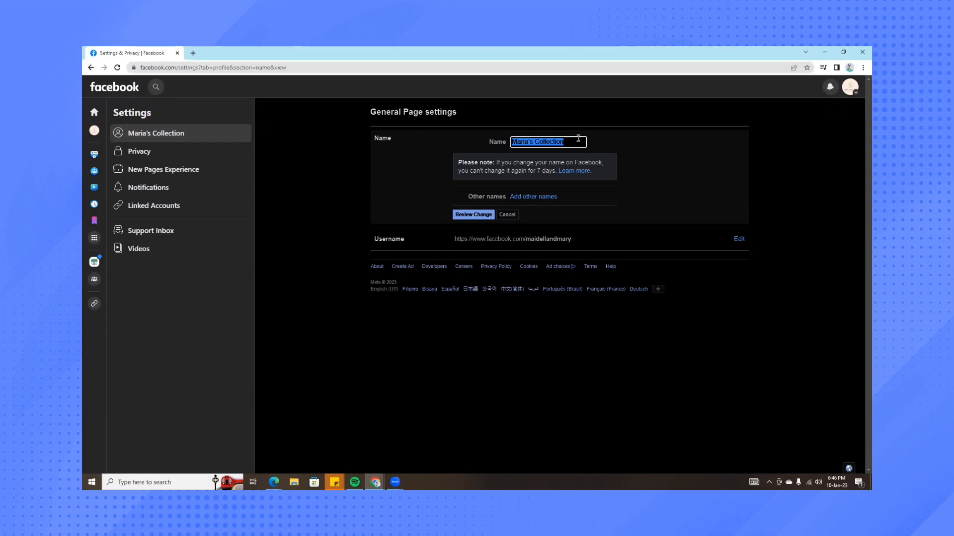
mouse_move(784, 150)
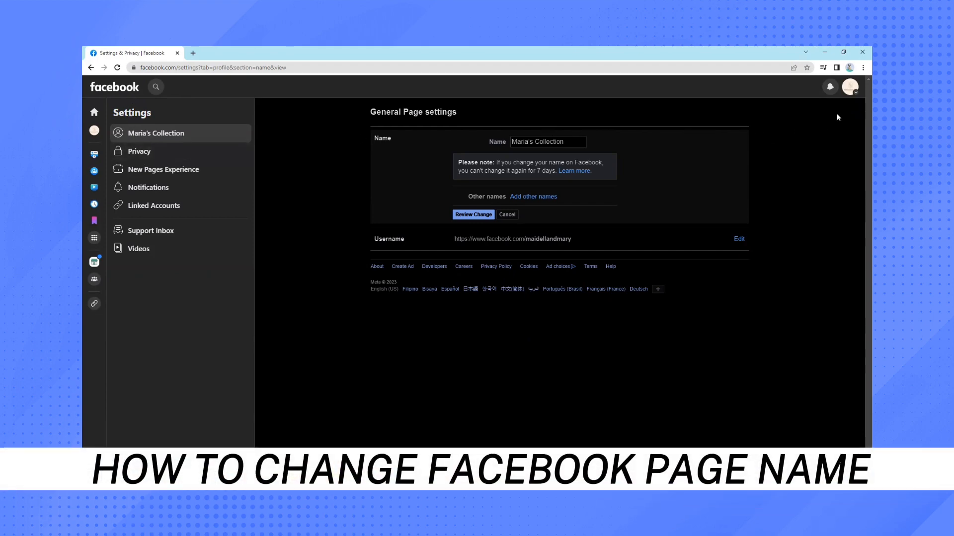
mouse_move(845, 102)
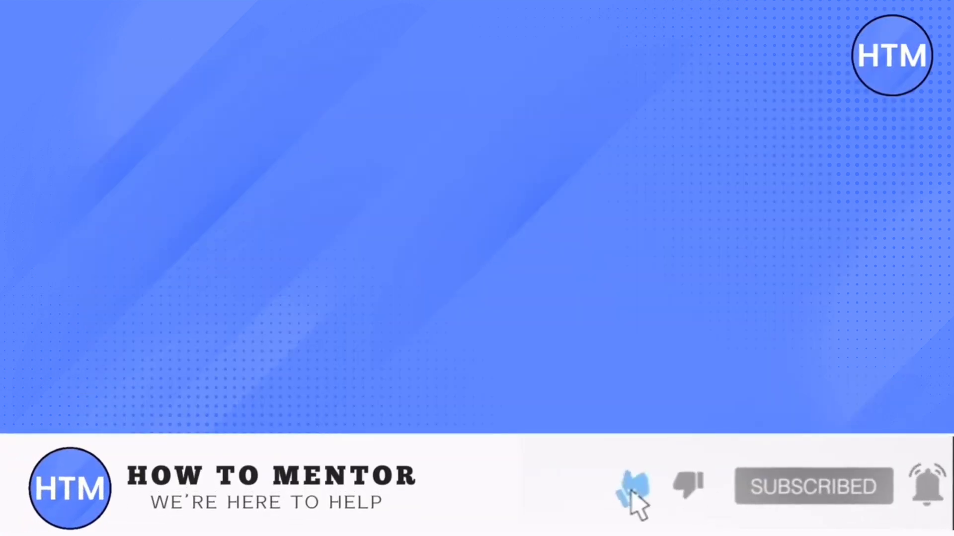
click(629, 487)
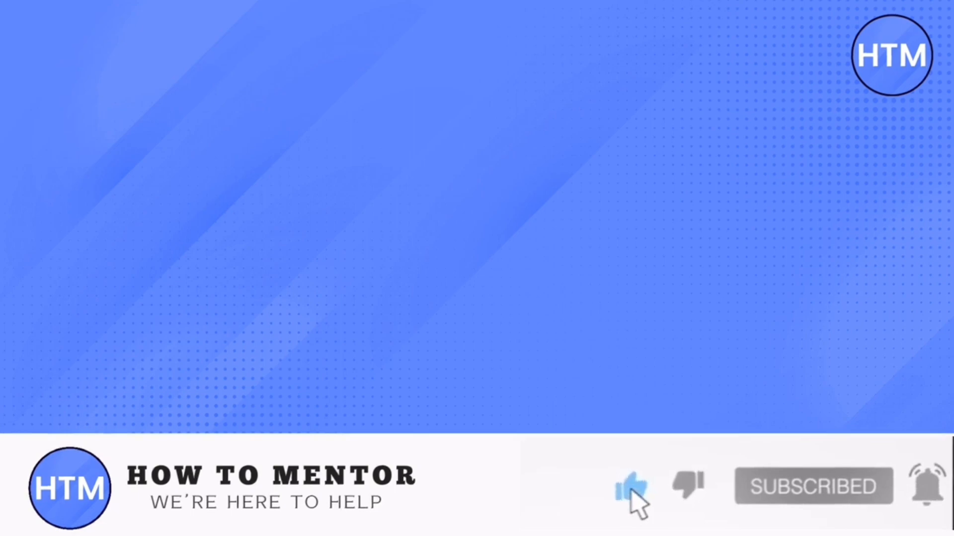